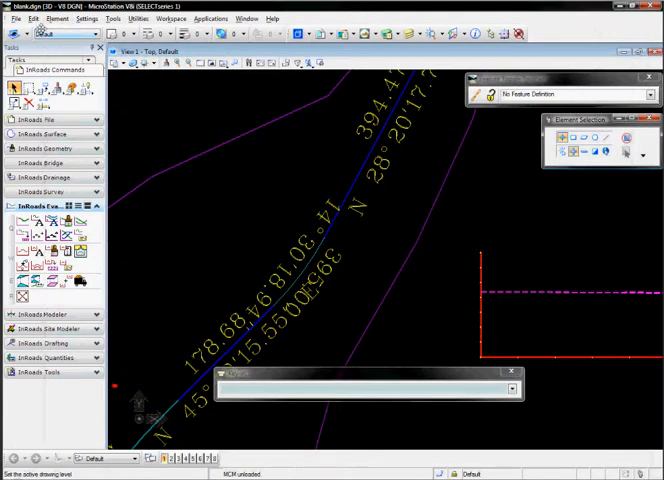
- Create a new DGNLib named 'kevins' in the Bentley workspace dgnlib folder
left_click(12, 18)
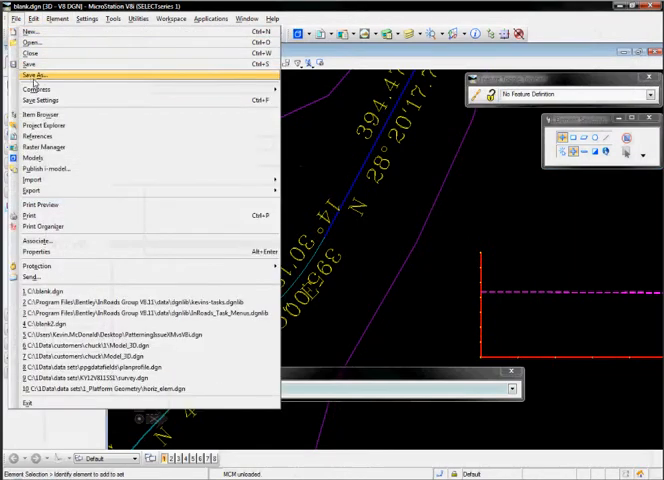
left_click(40, 76)
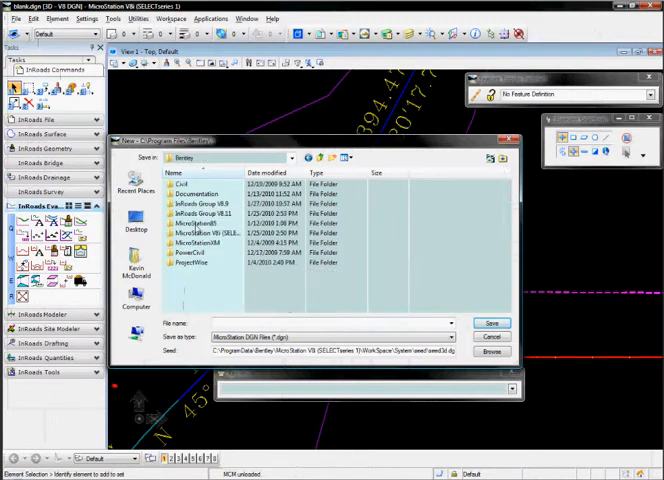
double_click(214, 212)
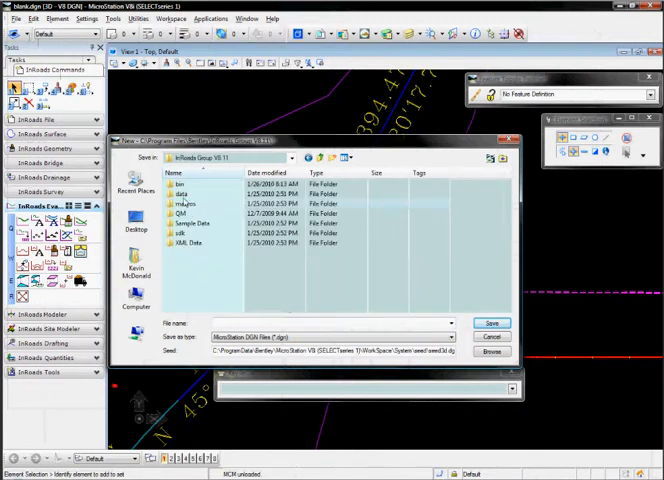
double_click(188, 204)
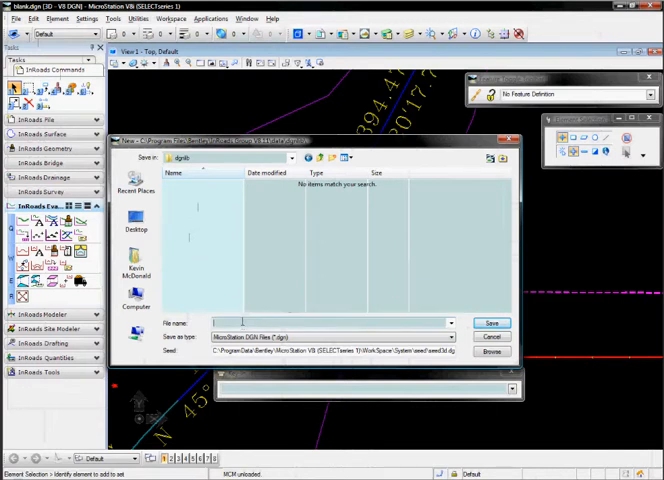
type("kevins")
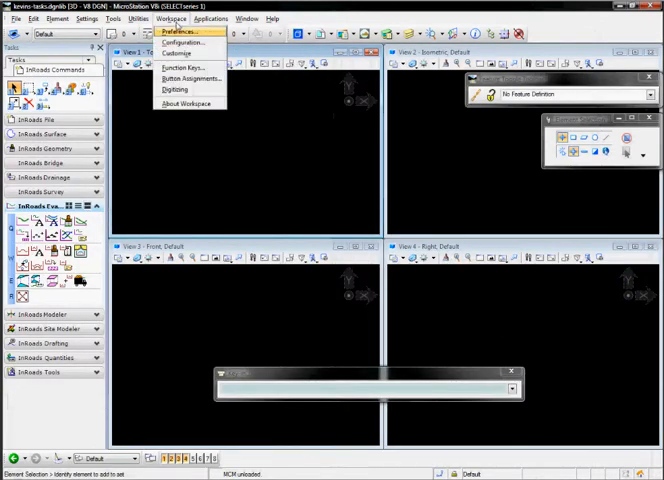
mouse_move(182, 42)
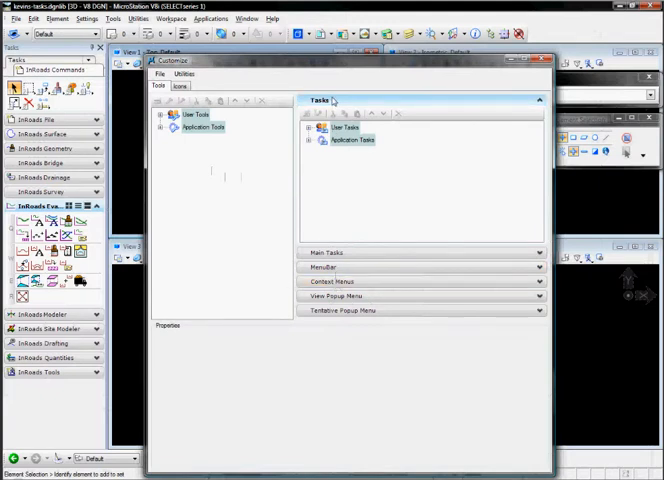
- Select the new library under User Tasks in the Customize window
left_click(312, 128)
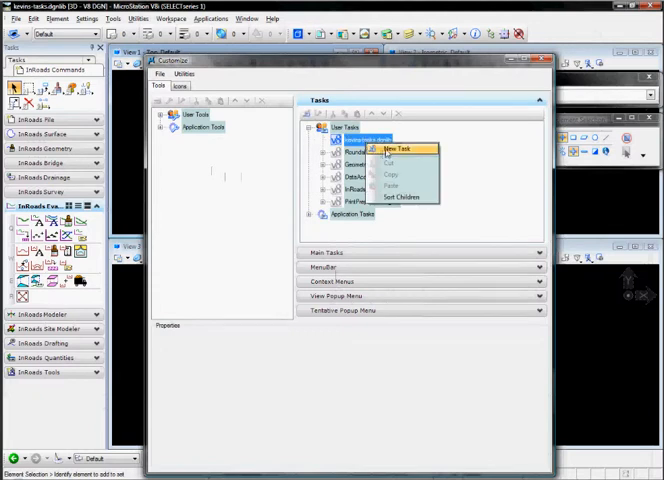
- Add a new user task and fill it with InRoads horizontal geometry commands
left_click(388, 148)
type("Kevins View Horizontal")
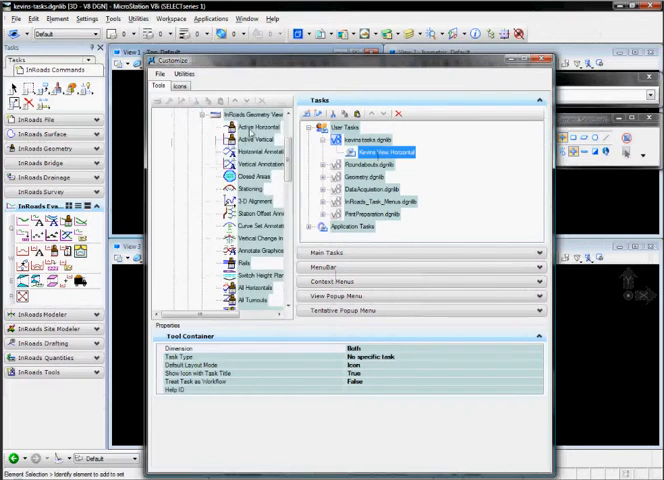
left_click(256, 128)
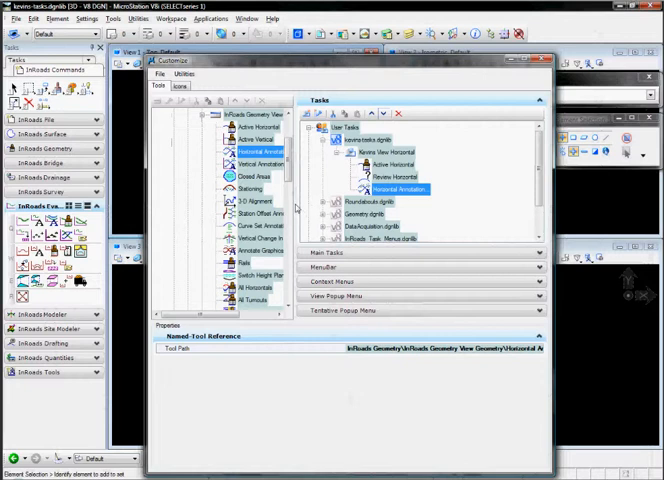
- Reorder the geometry commands in the task using Move Up/Move Down
left_click(252, 190)
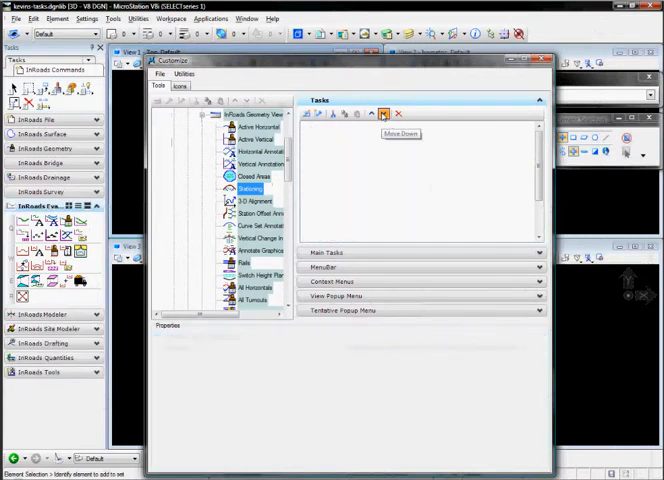
left_click(378, 200)
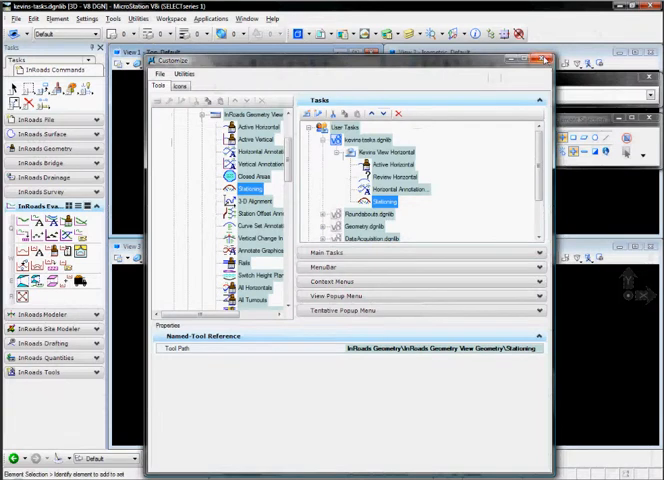
mouse_move(544, 60)
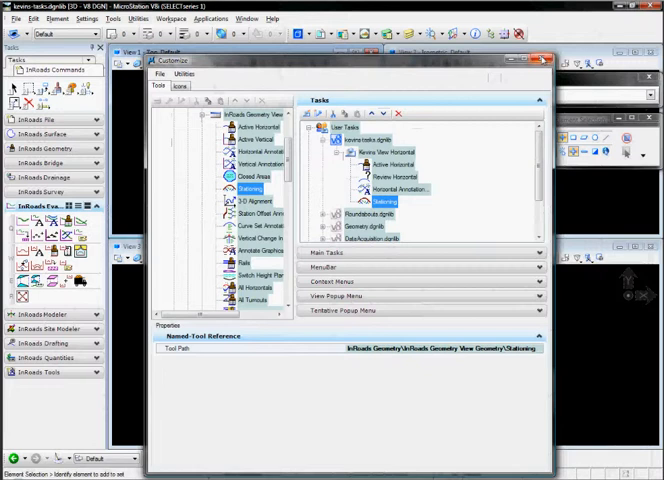
left_click(14, 18)
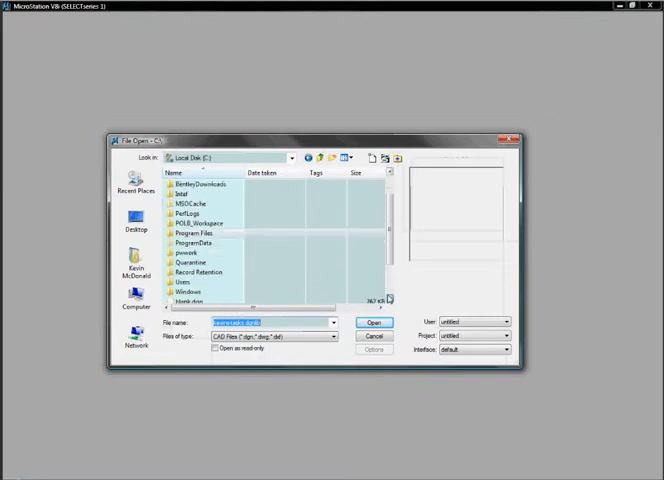
- Open the design file so the new geometry task shows in the Tasks panel
left_click(186, 290)
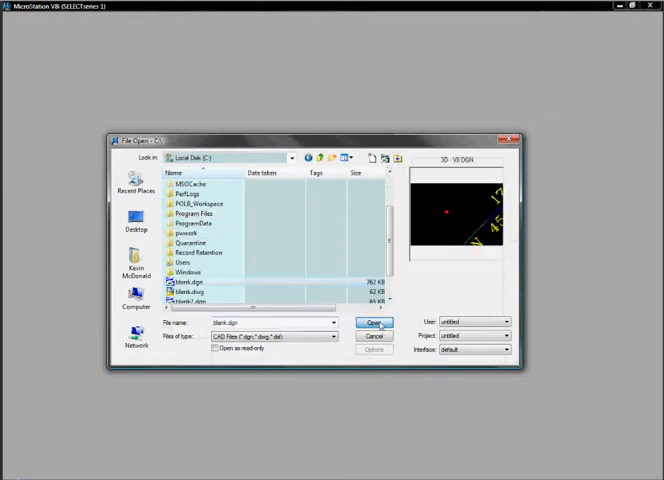
left_click(374, 324)
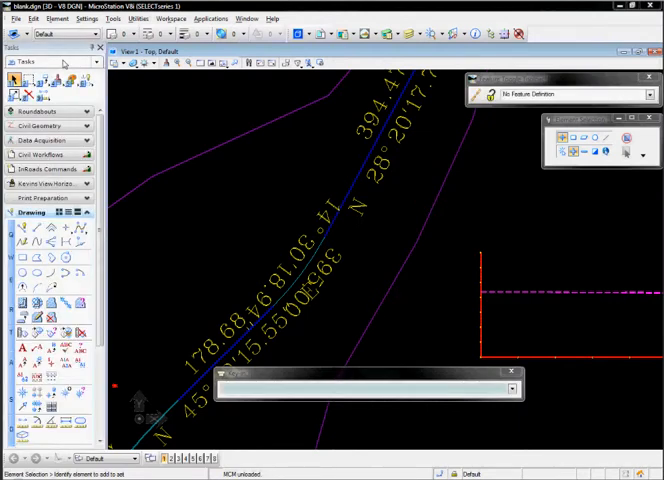
mouse_move(44, 184)
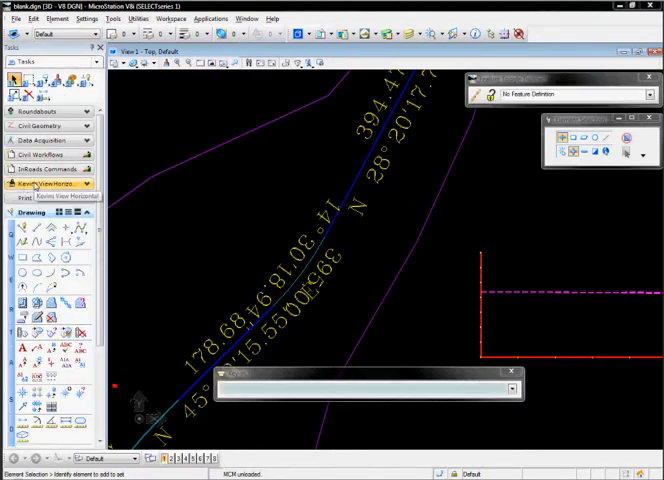